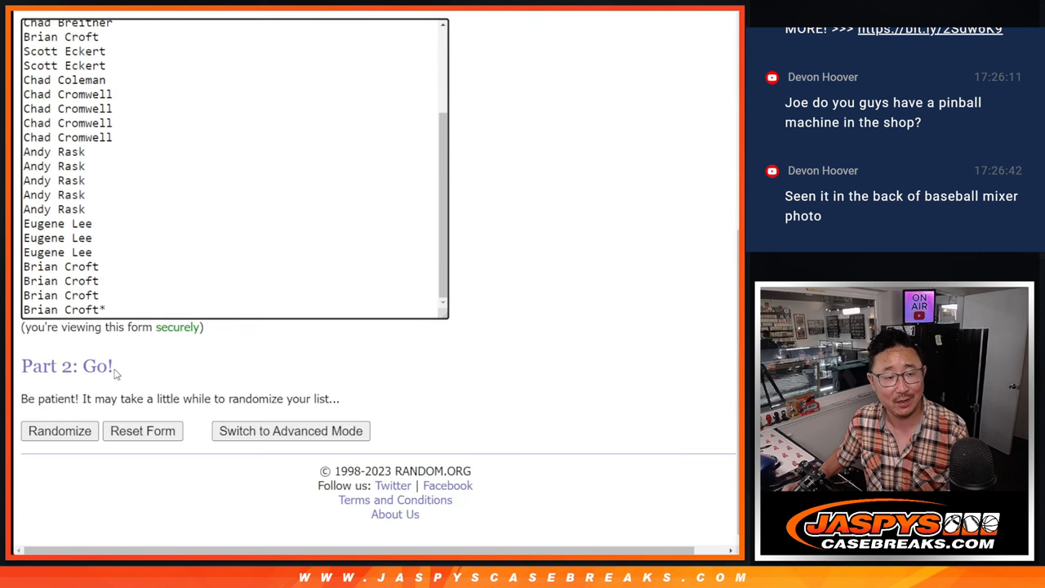
Randomize the 30-name list, shuffle it three more times, and scroll through the results
left_click(59, 431)
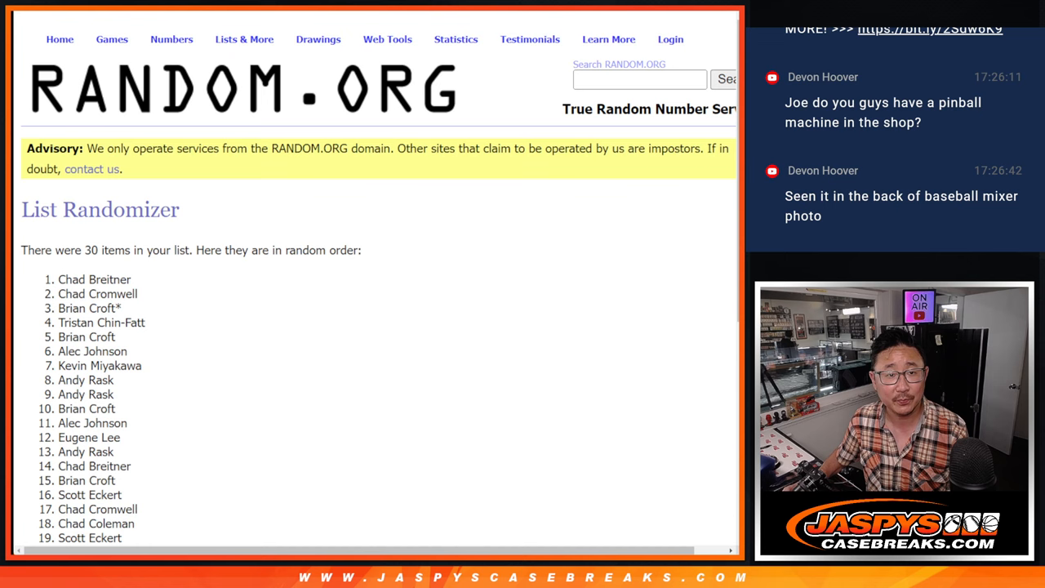
scroll("down", 3)
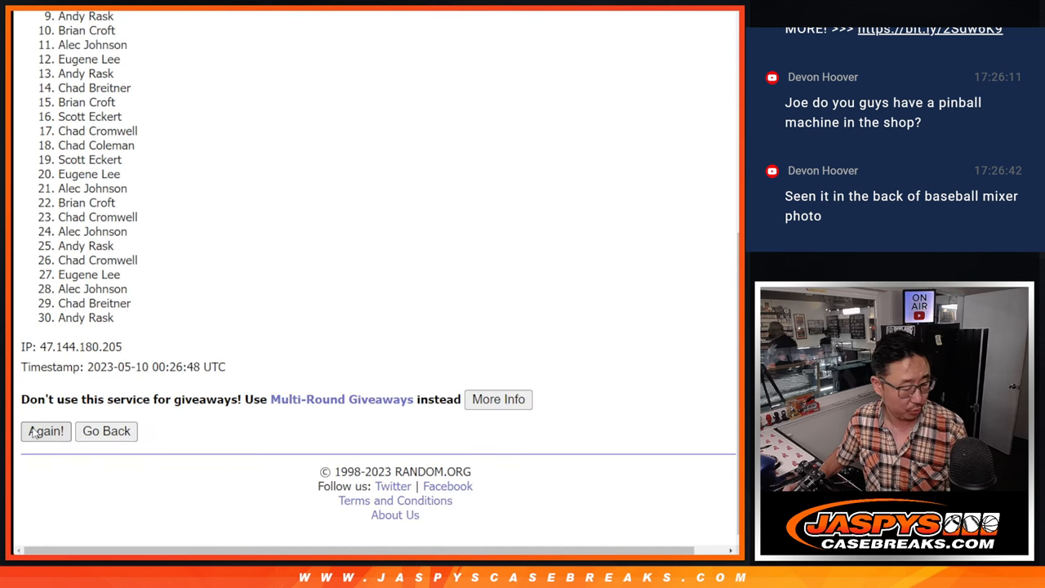
left_click(46, 431)
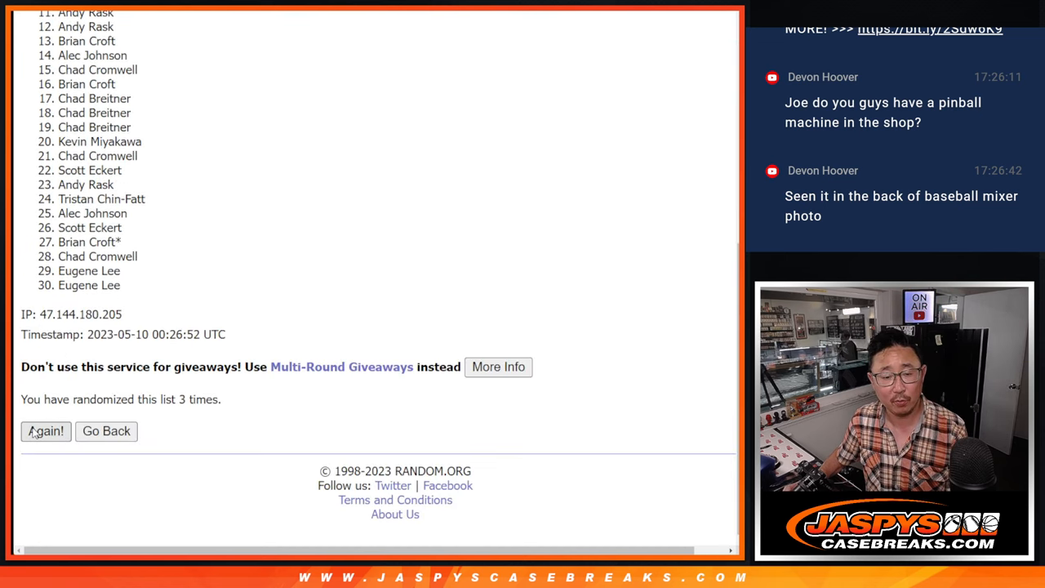
left_click(45, 431)
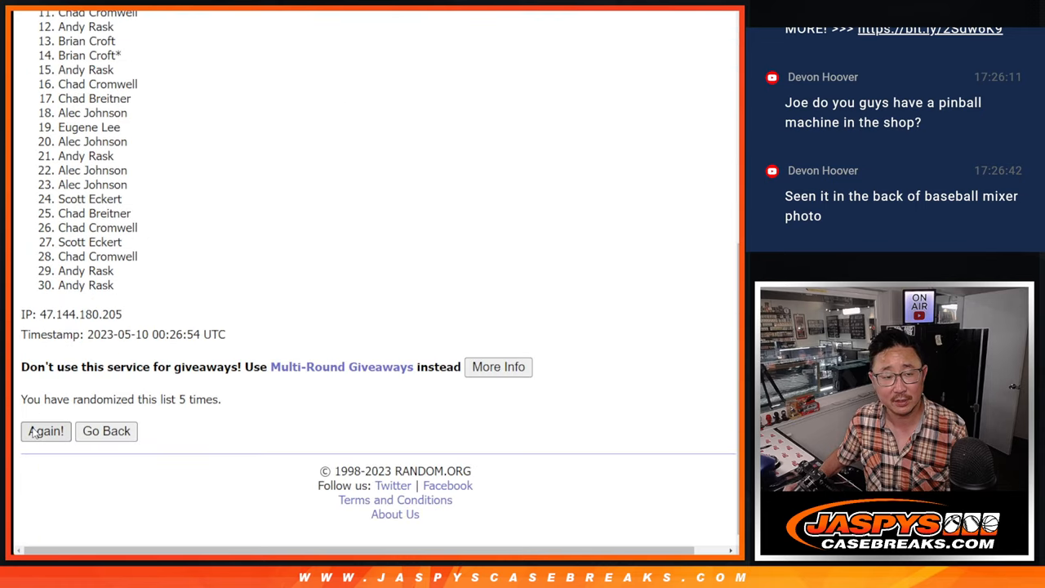
left_click(45, 431)
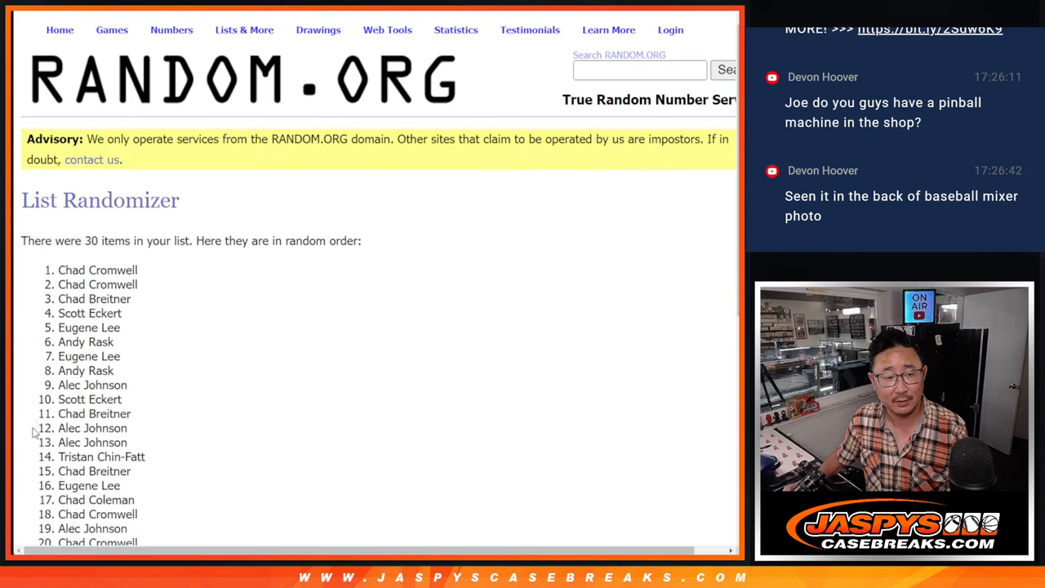
scroll("down", 3)
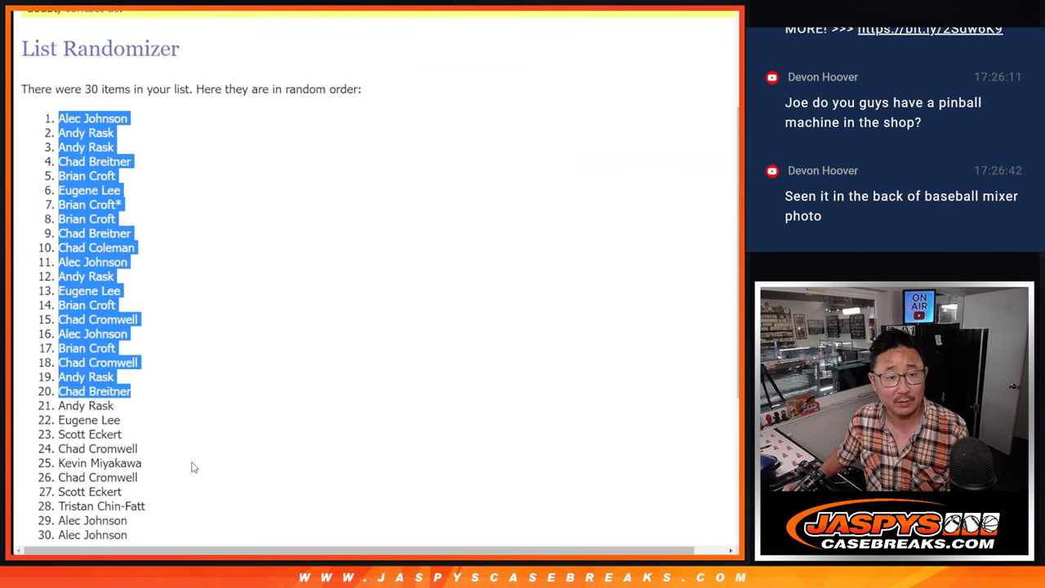
scroll("down", 3)
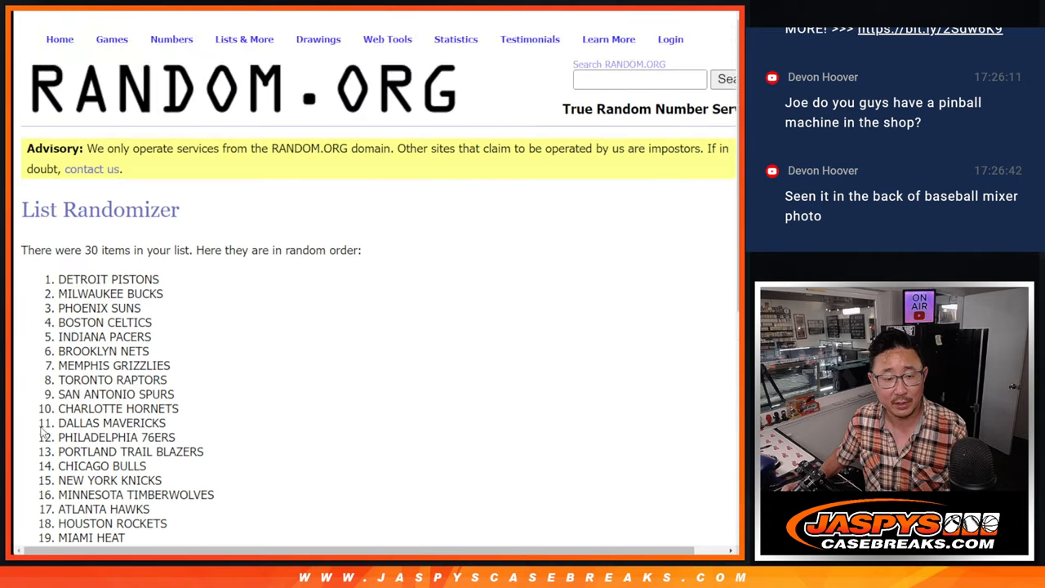
Shuffle the 30-team NBA list four more times, reaching 8 randomizations
left_click(46, 431)
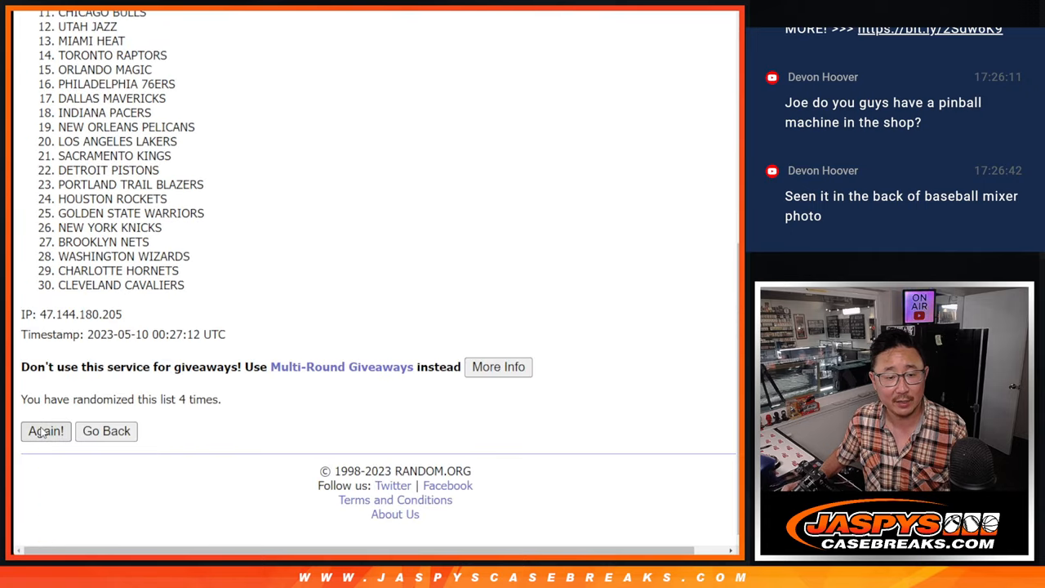
left_click(46, 431)
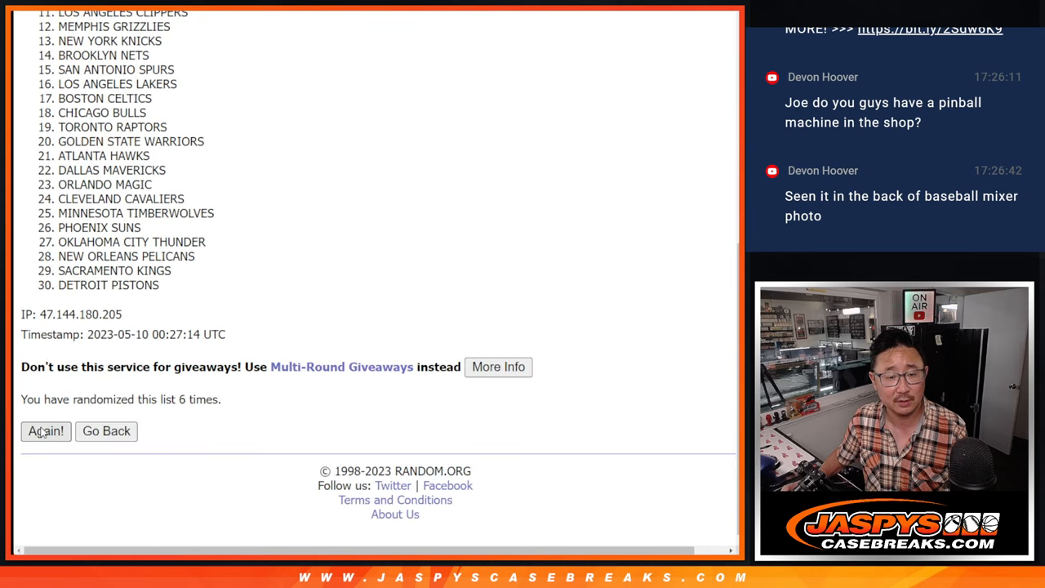
left_click(45, 431)
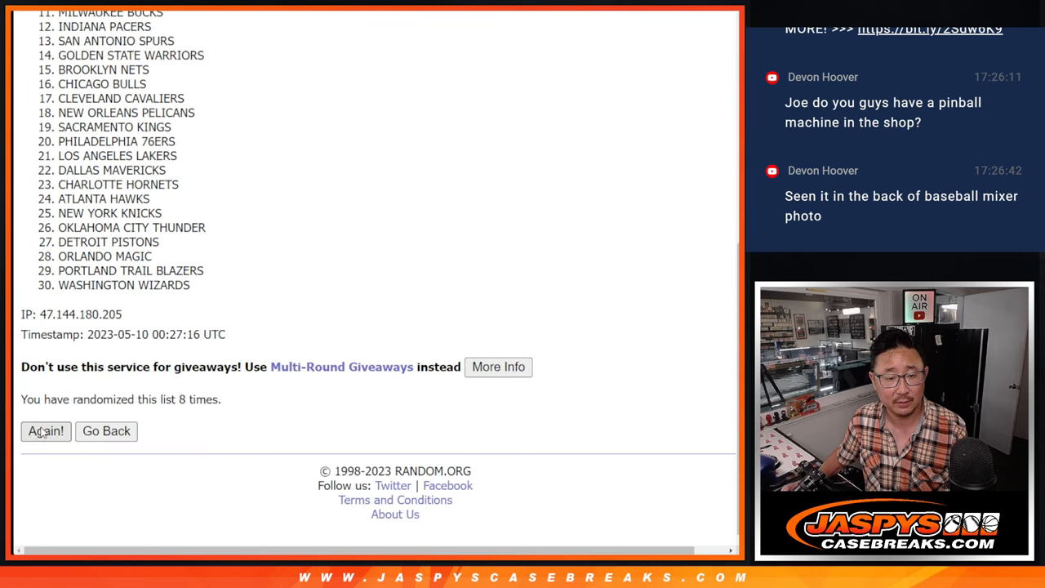
left_click(46, 431)
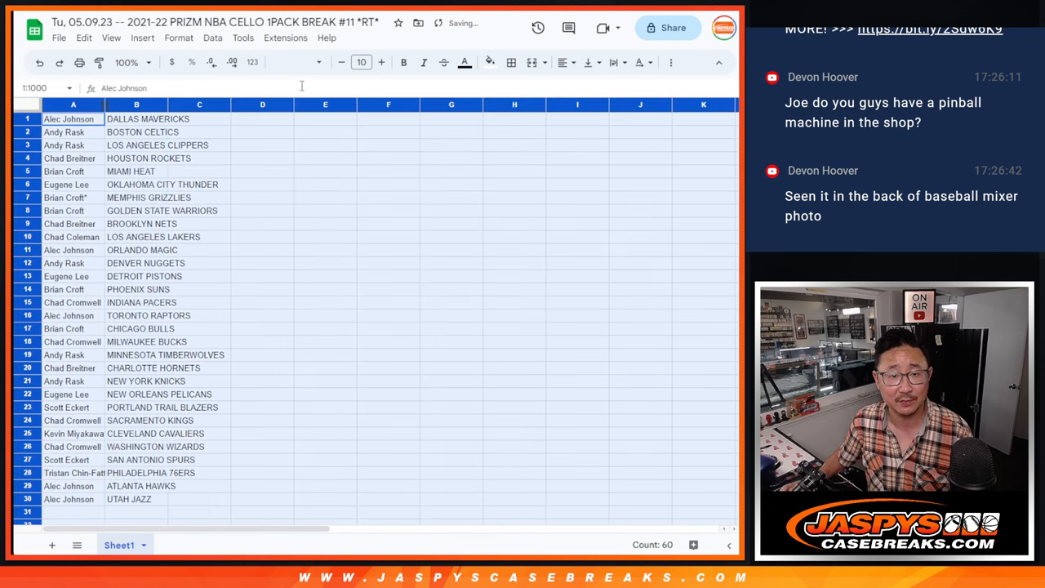
Set the sheet font to Martel and select the name and team rows
left_click(361, 62)
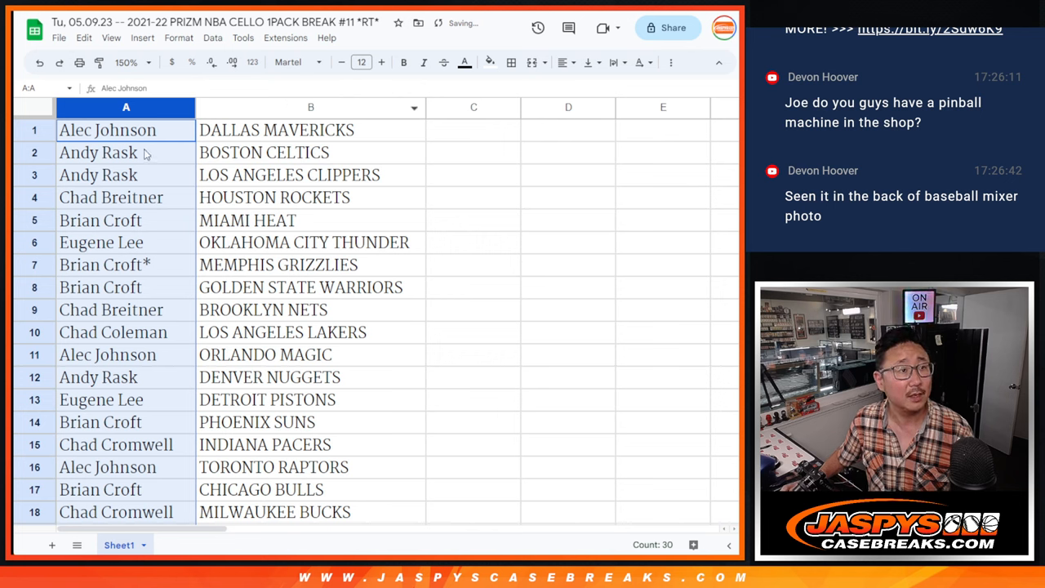
left_click(107, 129)
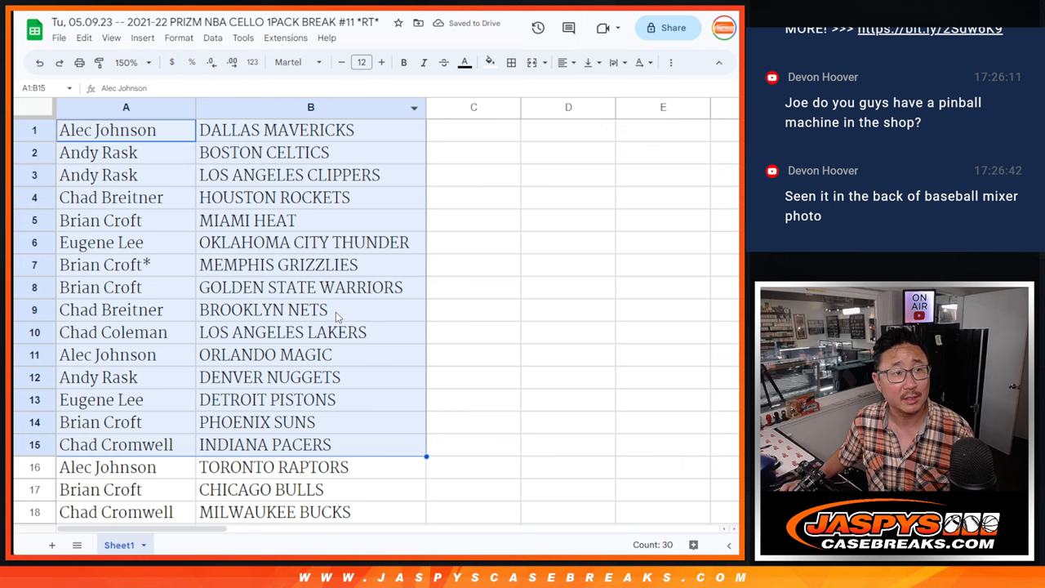
scroll("down", 3)
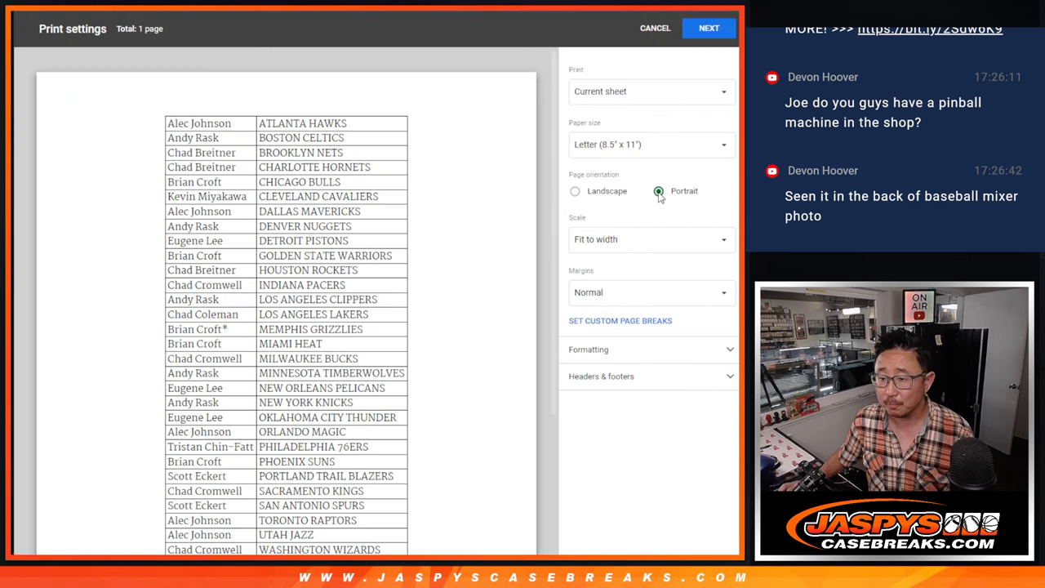
Include the workbook title header, continue to the printer dialog, and print the sheet
left_click(601, 376)
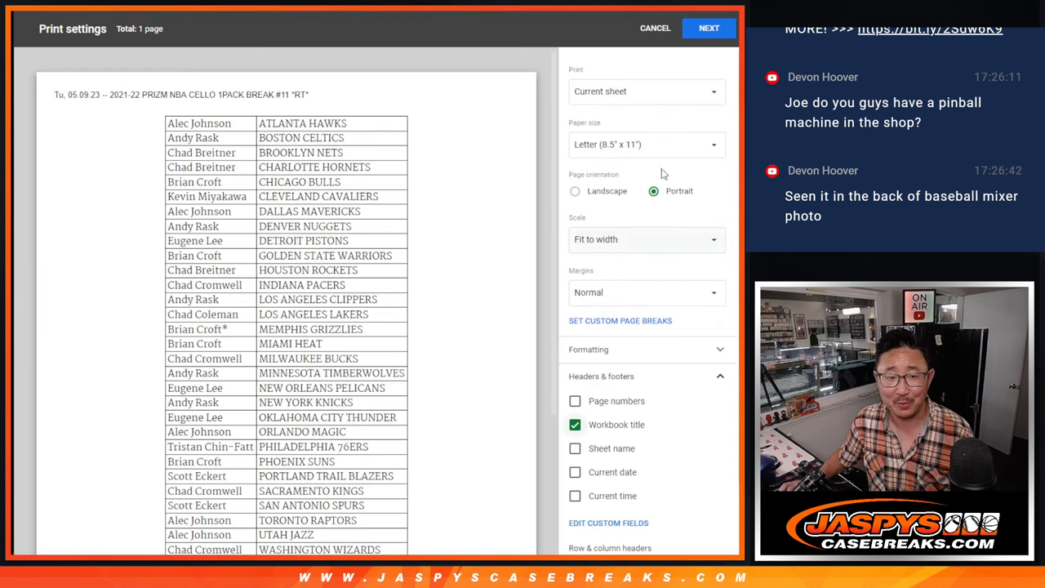
left_click(708, 28)
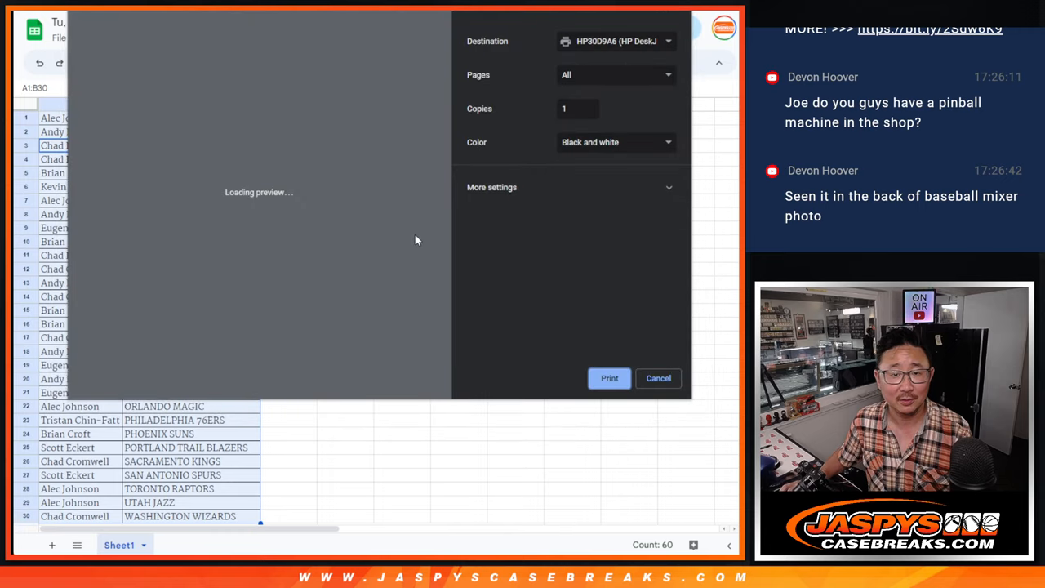
left_click(658, 378)
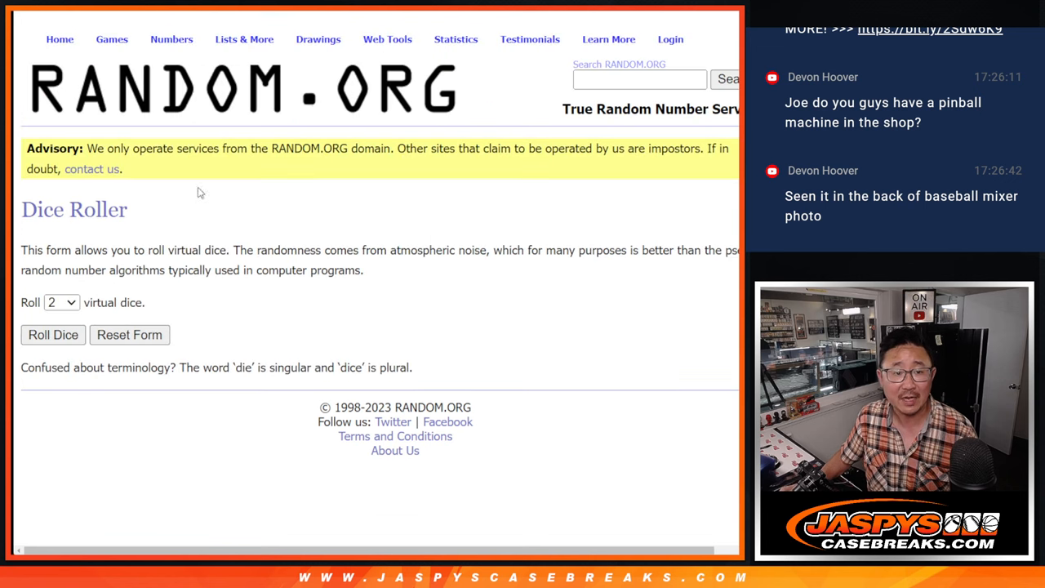
Return to the List Randomizer and shuffle the 30 names three times
left_click(52, 334)
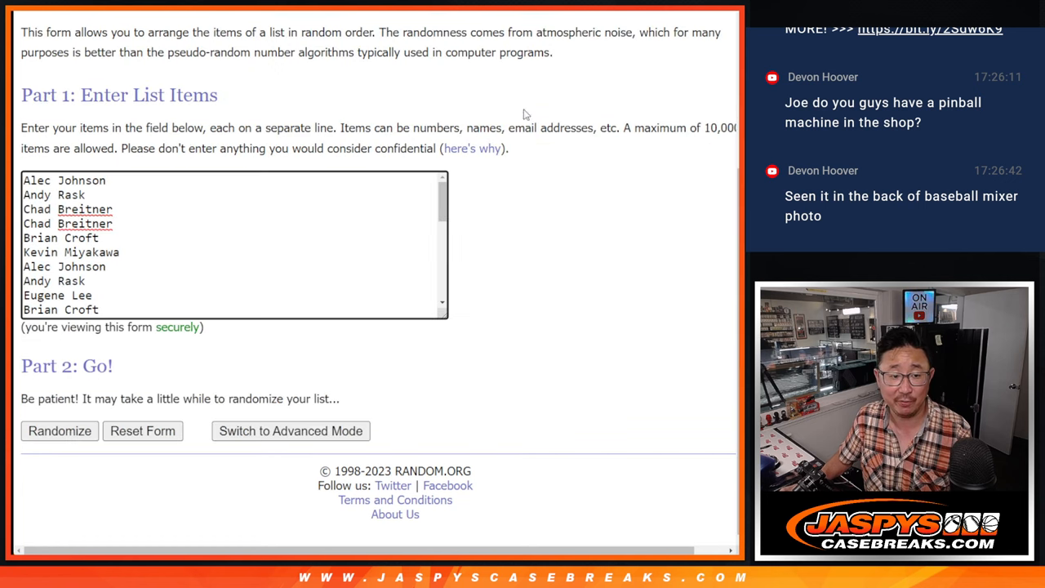
left_click(59, 430)
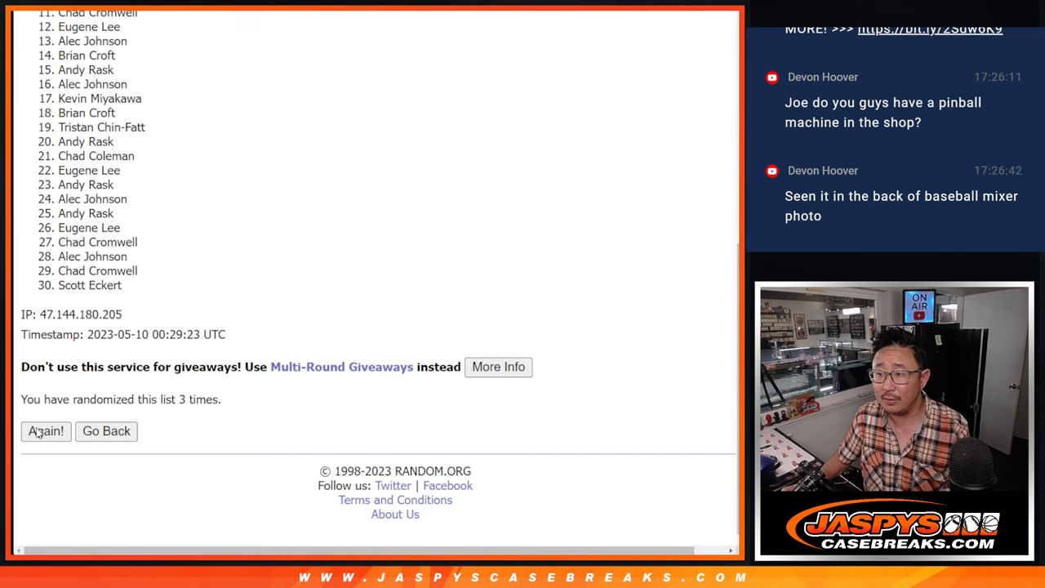
left_click(45, 431)
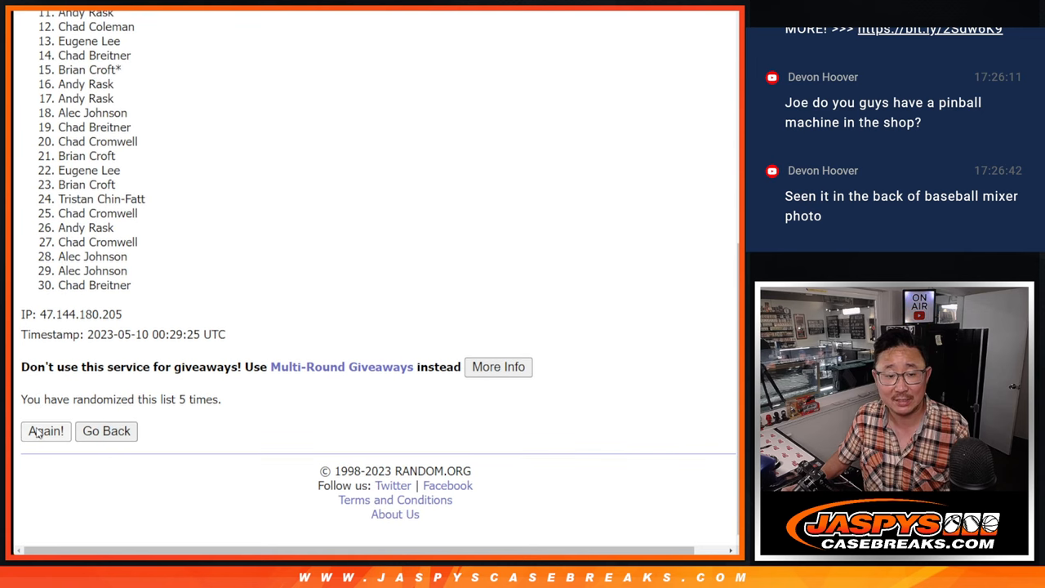
left_click(46, 431)
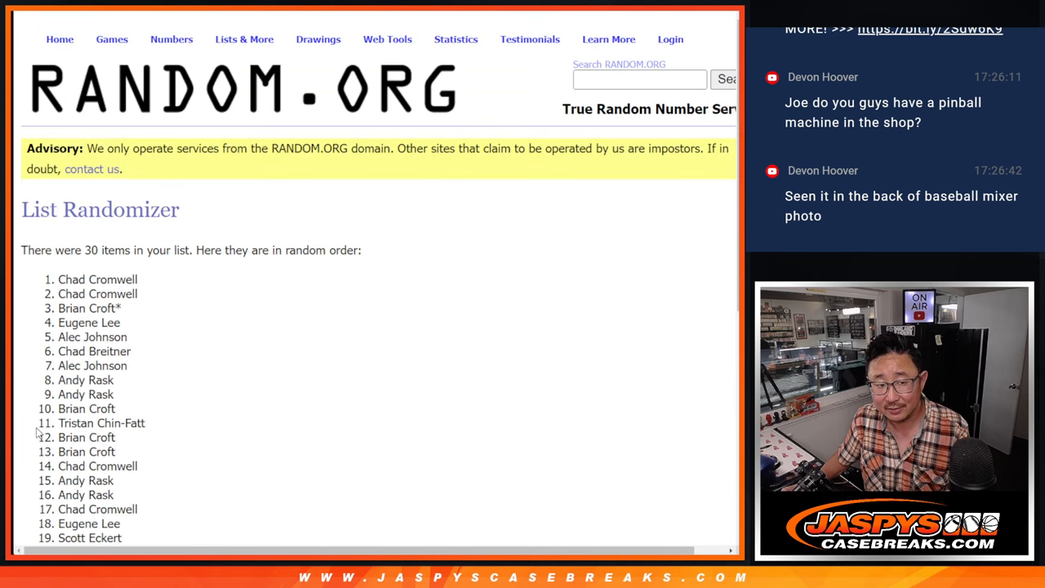
Scroll through the 9-times-randomized name list to review the final order
scroll("down", 3)
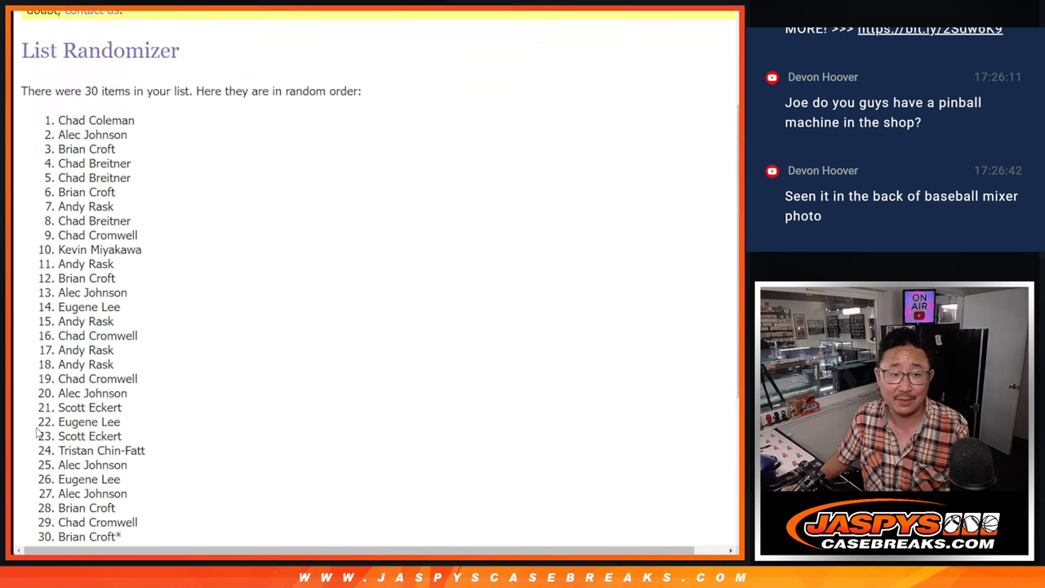
scroll("down", 3)
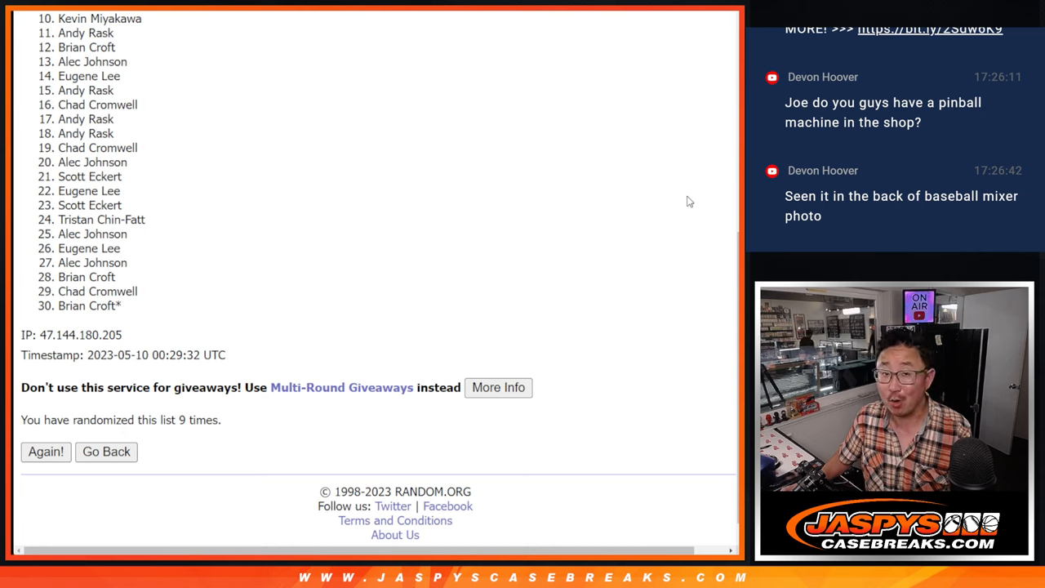
mouse_move(699, 236)
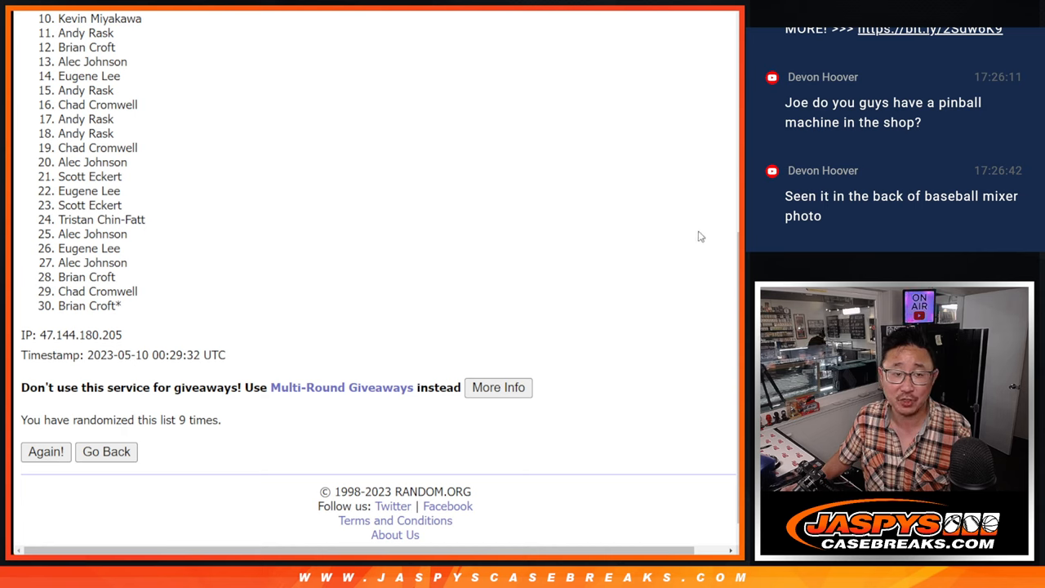